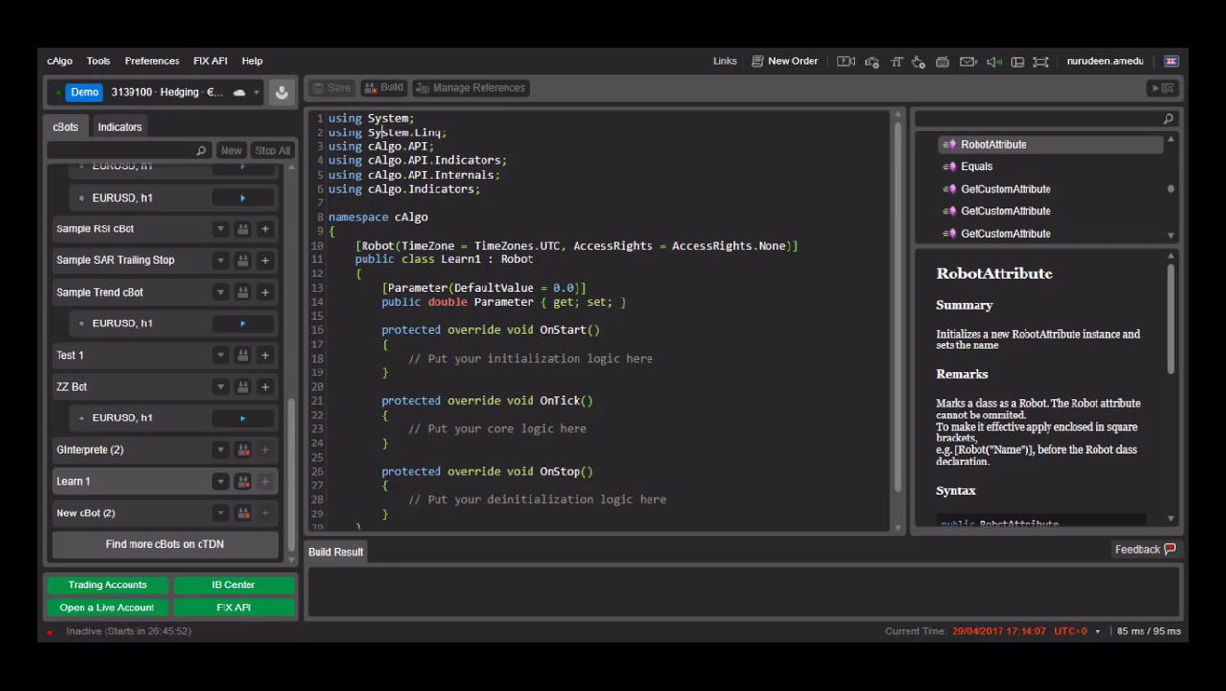
# Step: Select the using directives and place the cursor to set AccessRights.FileSystem on the Robot attribute
pyautogui.moveTo(322, 117); pyautogui.dragTo(481, 201)
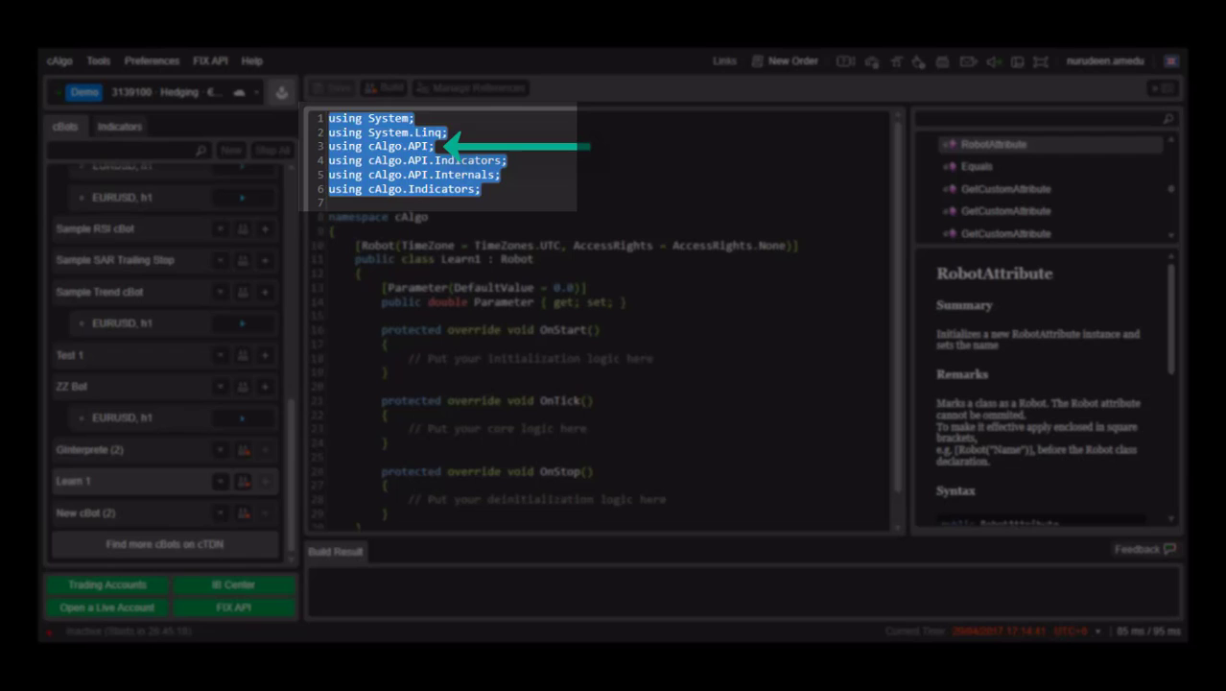
pyautogui.click(379, 146)
pyautogui.write('FileSyst')
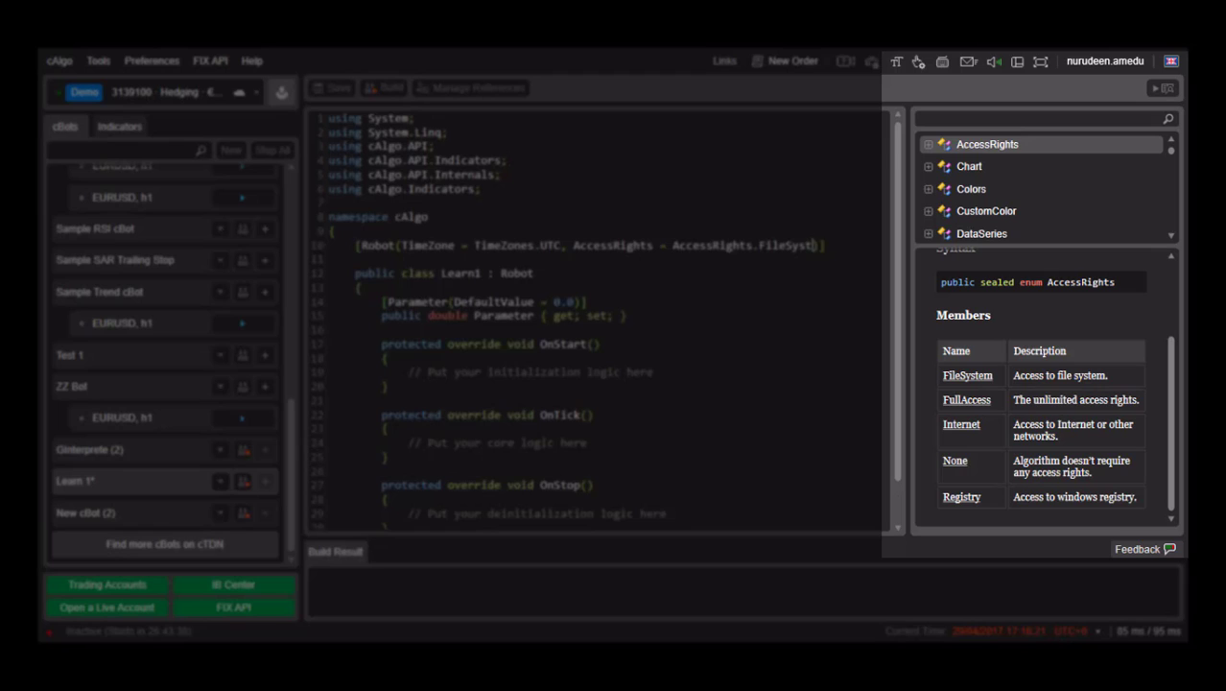
# Step: Select FileSystem and read the Internet and None access descriptions before reverting to AccessRights.None
pyautogui.write('em')
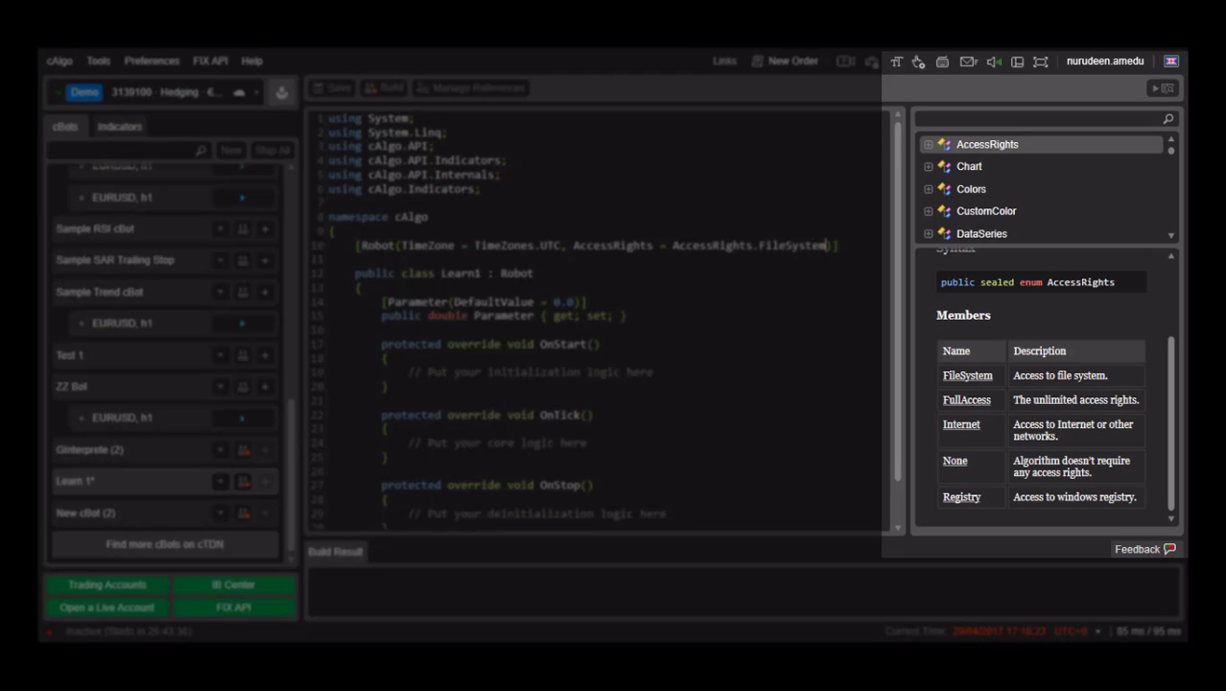
pyautogui.doubleClick(791, 245)
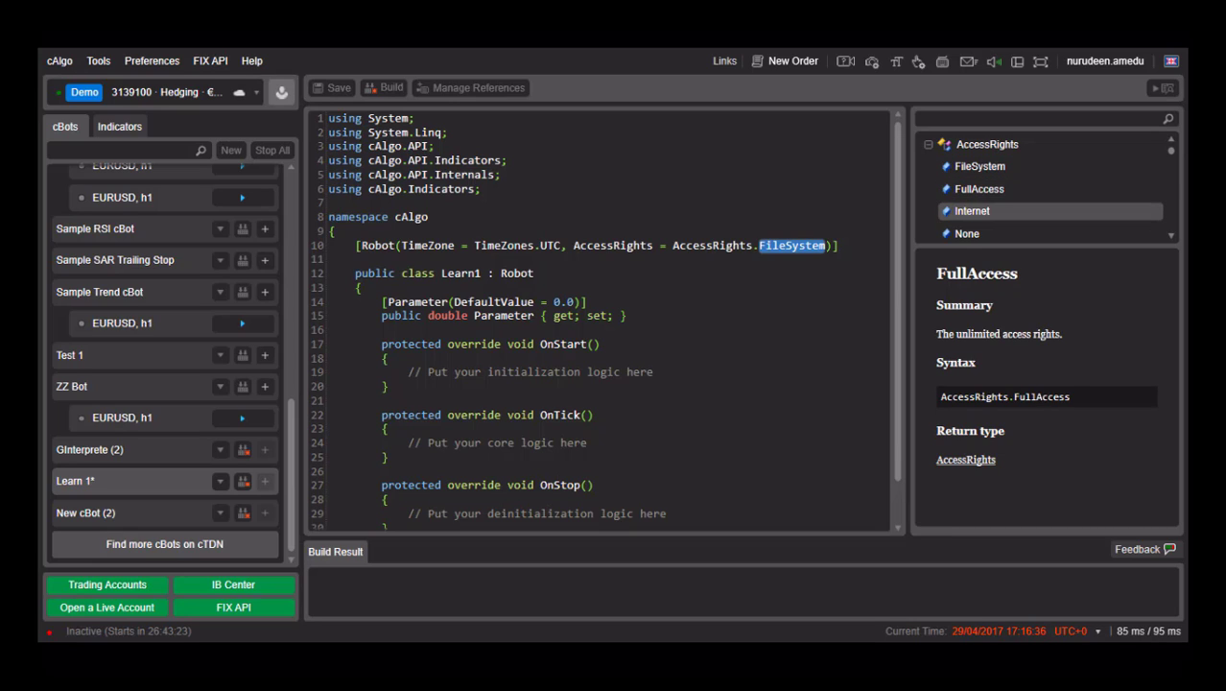
pyautogui.click(972, 210)
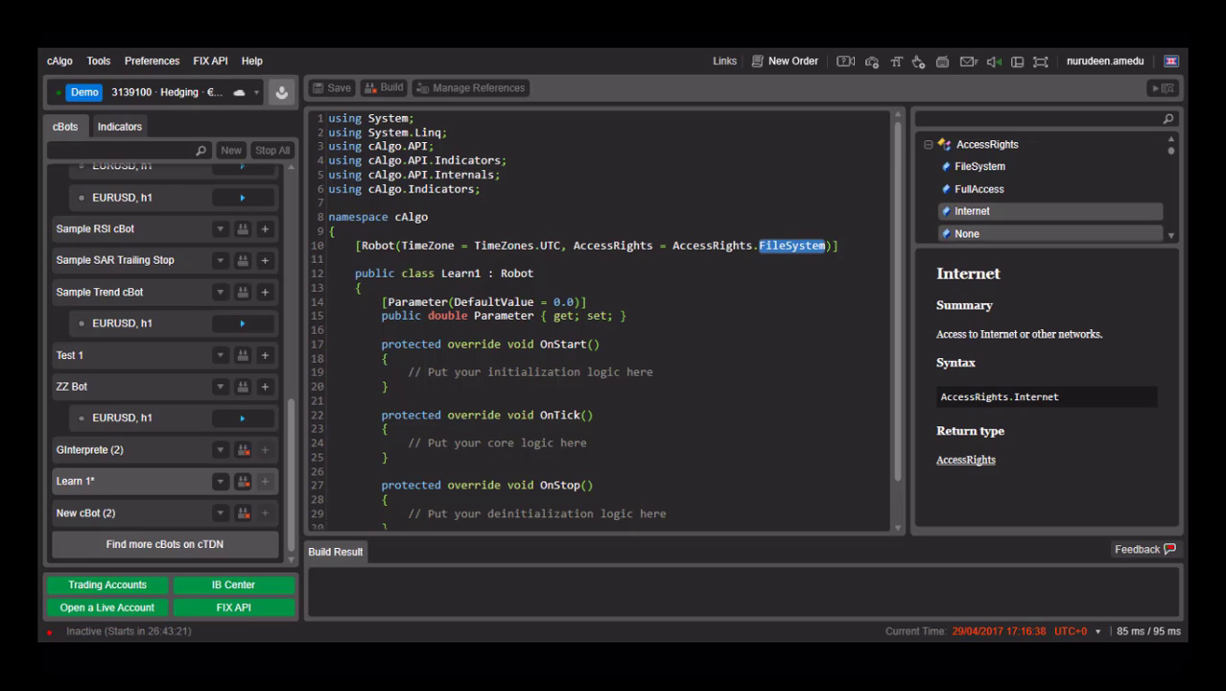
pyautogui.click(967, 233)
pyautogui.write('Non')
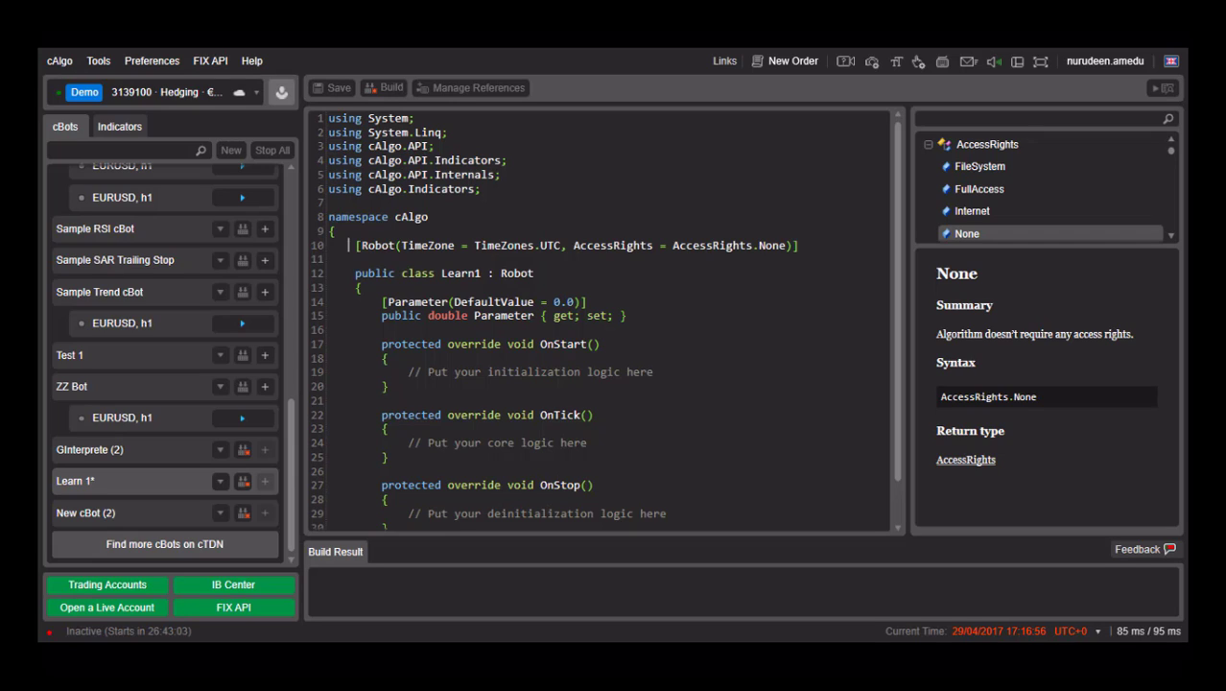
pyautogui.tripleClick(576, 244)
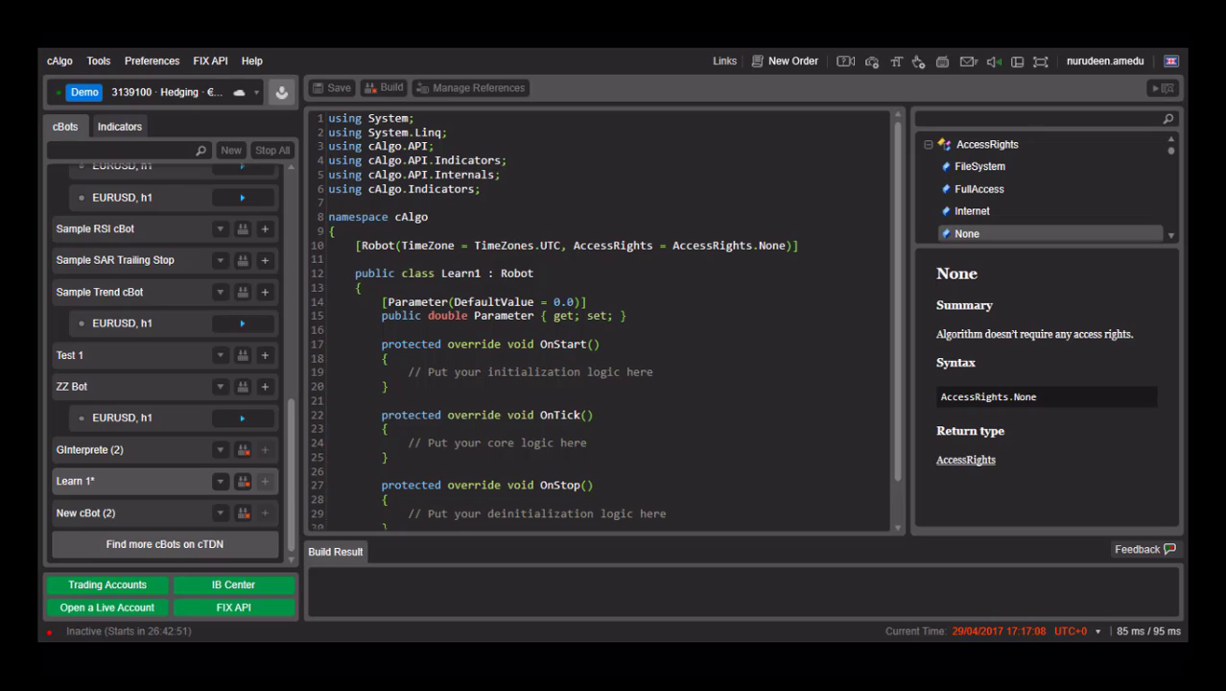
pyautogui.click(553, 244)
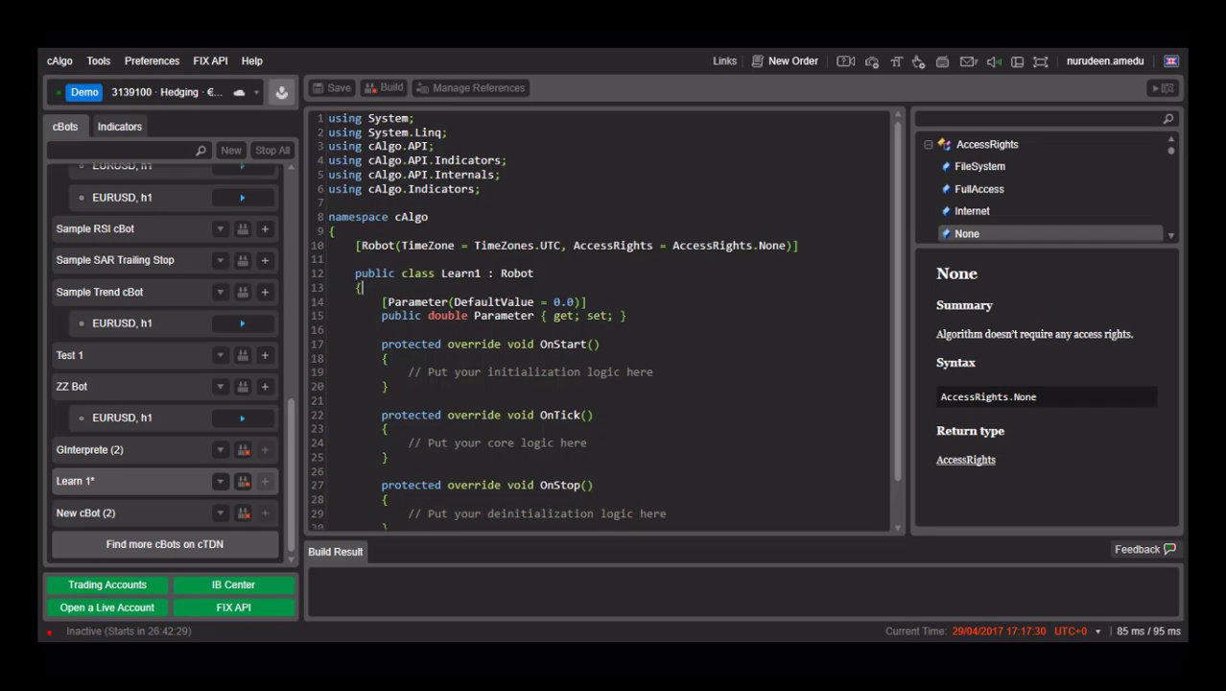
pyautogui.doubleClick(517, 274)
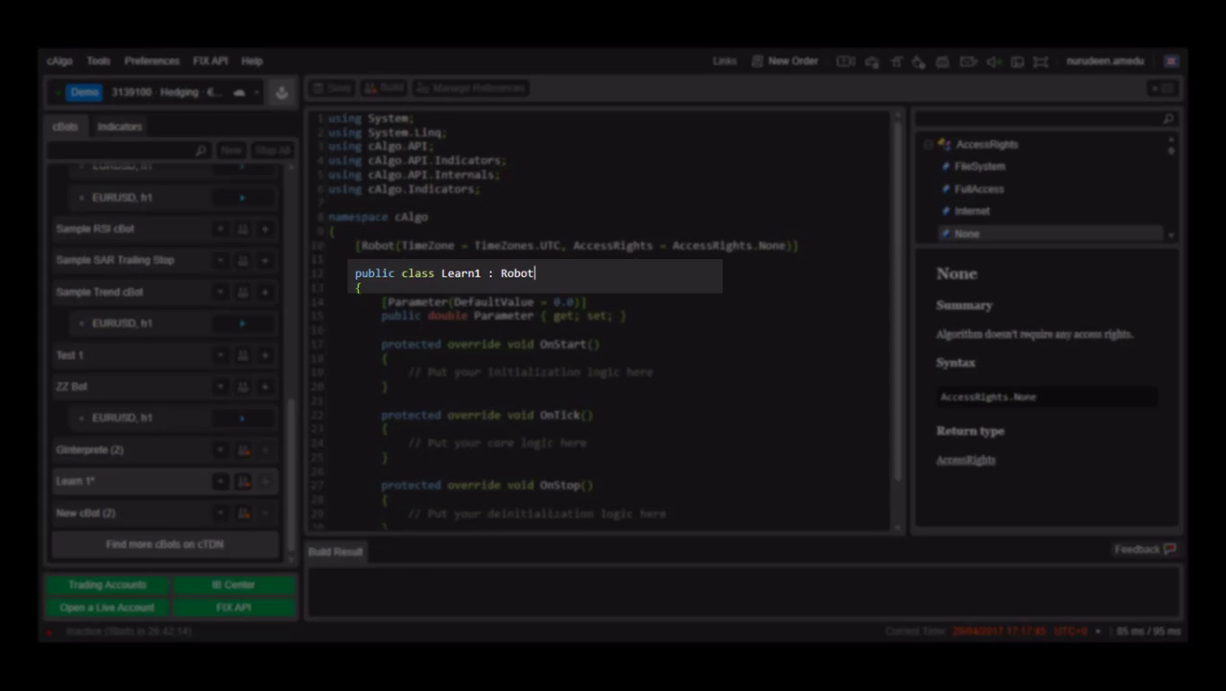
pyautogui.press('ctrl+a')
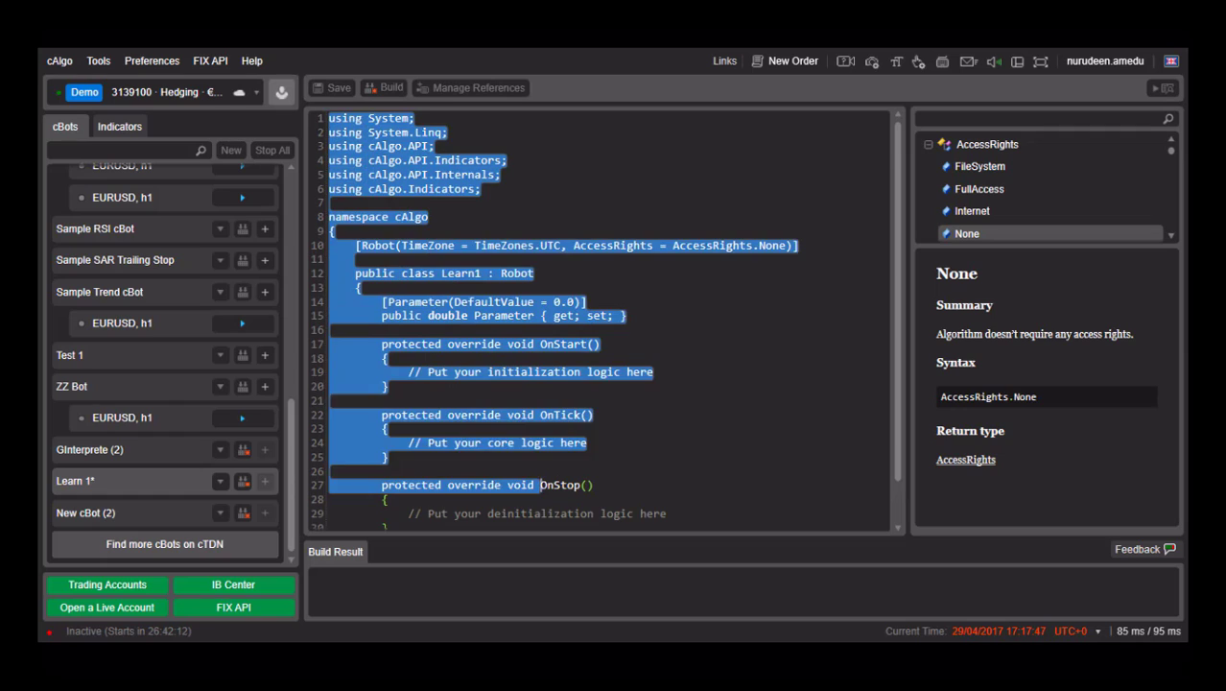
pyautogui.scroll(-3)
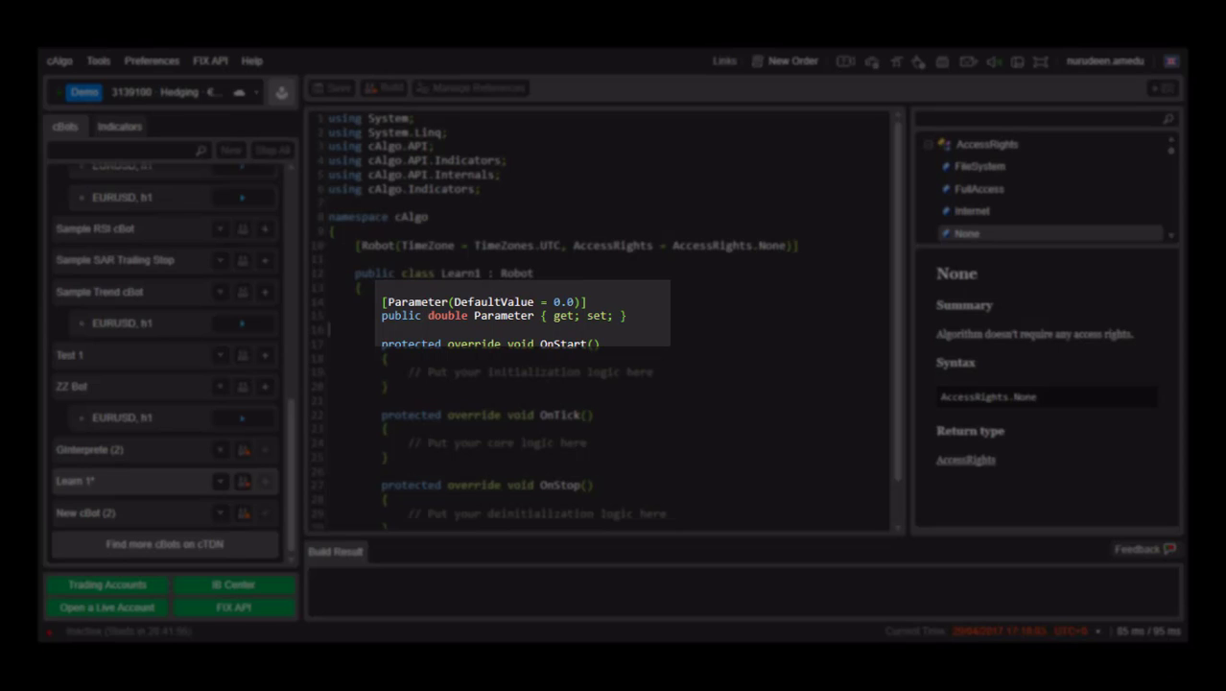
pyautogui.moveTo(521, 316); pyautogui.dragTo(629, 315)
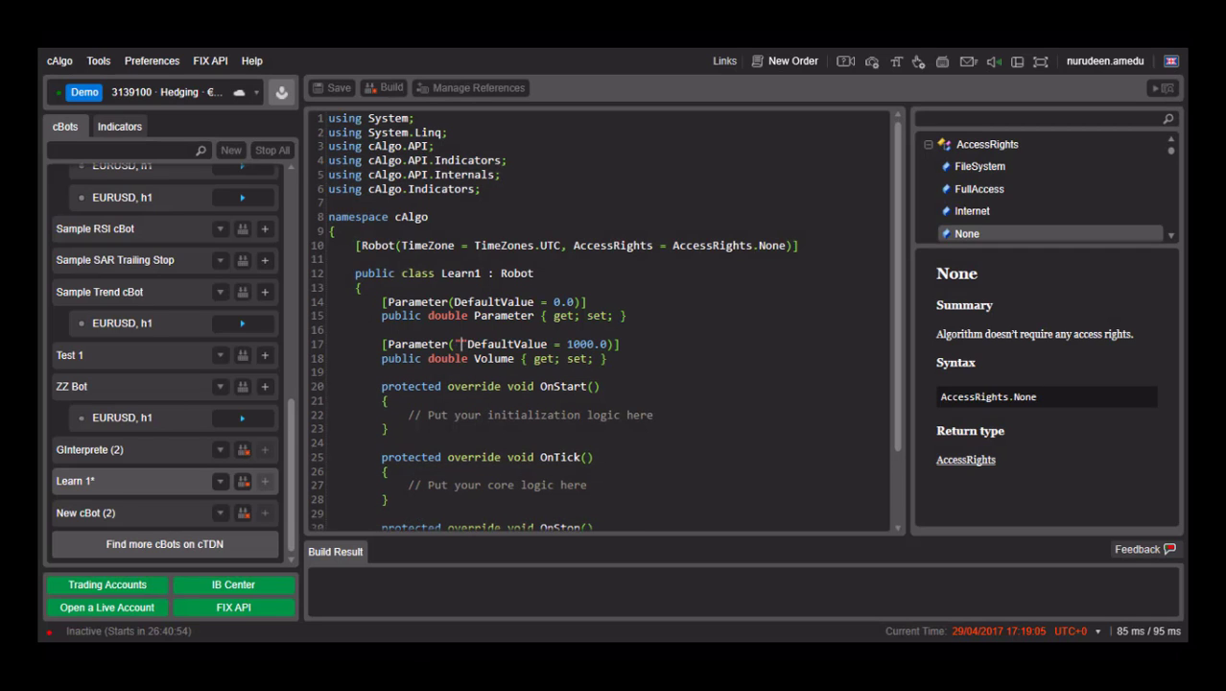
# Step: Add MinValue and MaxValue limits after DefaultValue in the Volume [Parameter] attribute
pyautogui.write('Volume ",')
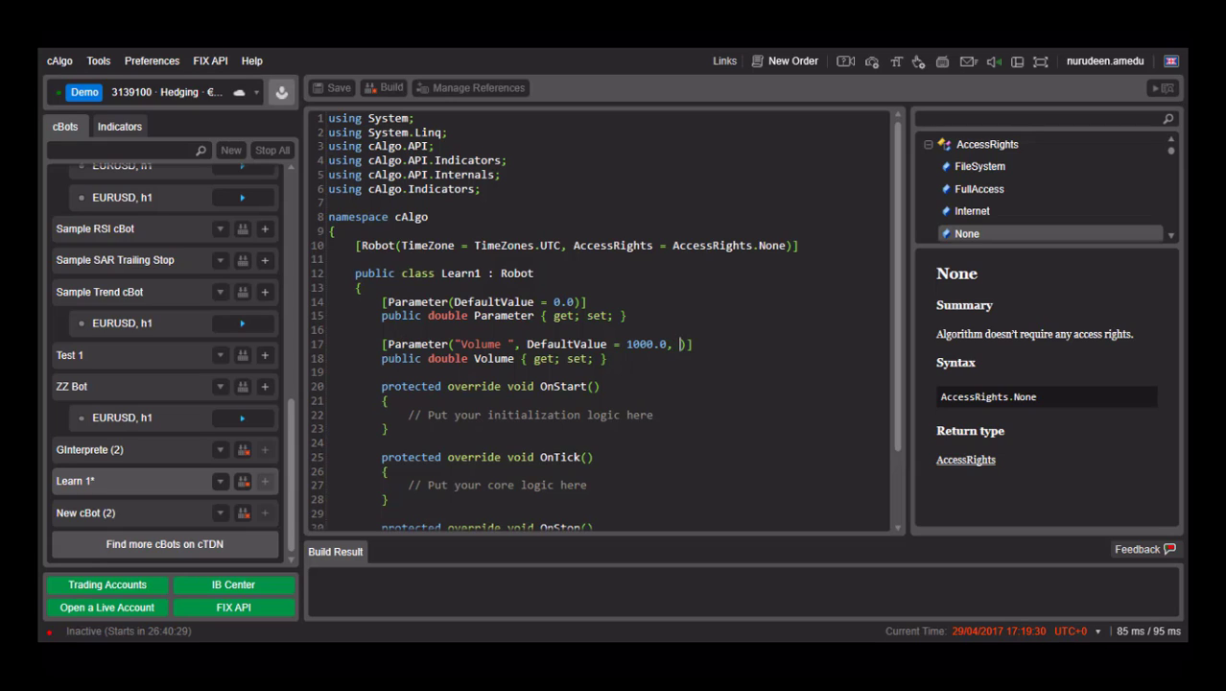
pyautogui.write('Min')
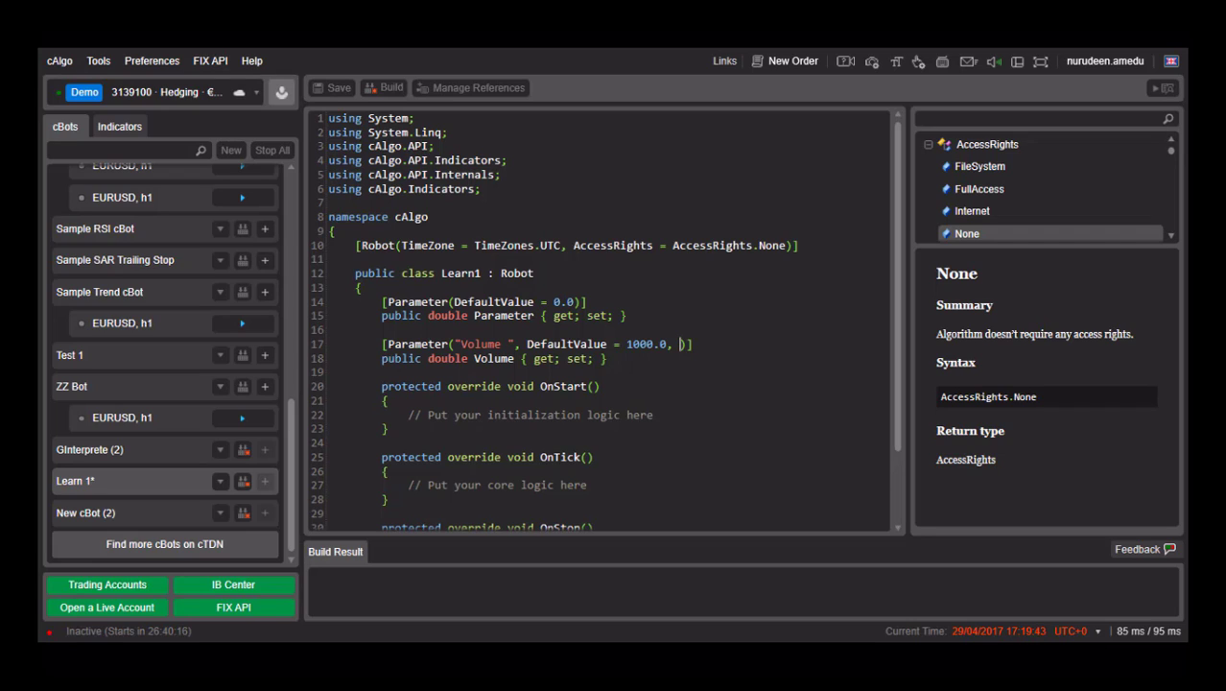
pyautogui.write('MinVa')
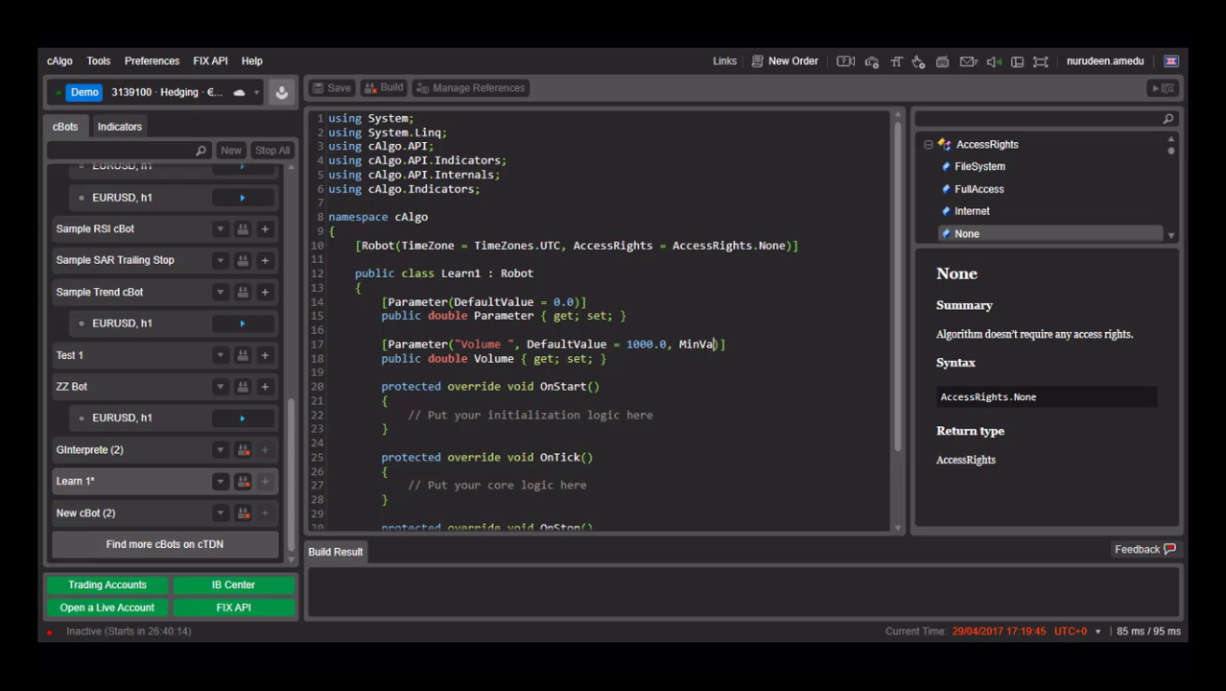
pyautogui.write('lue')
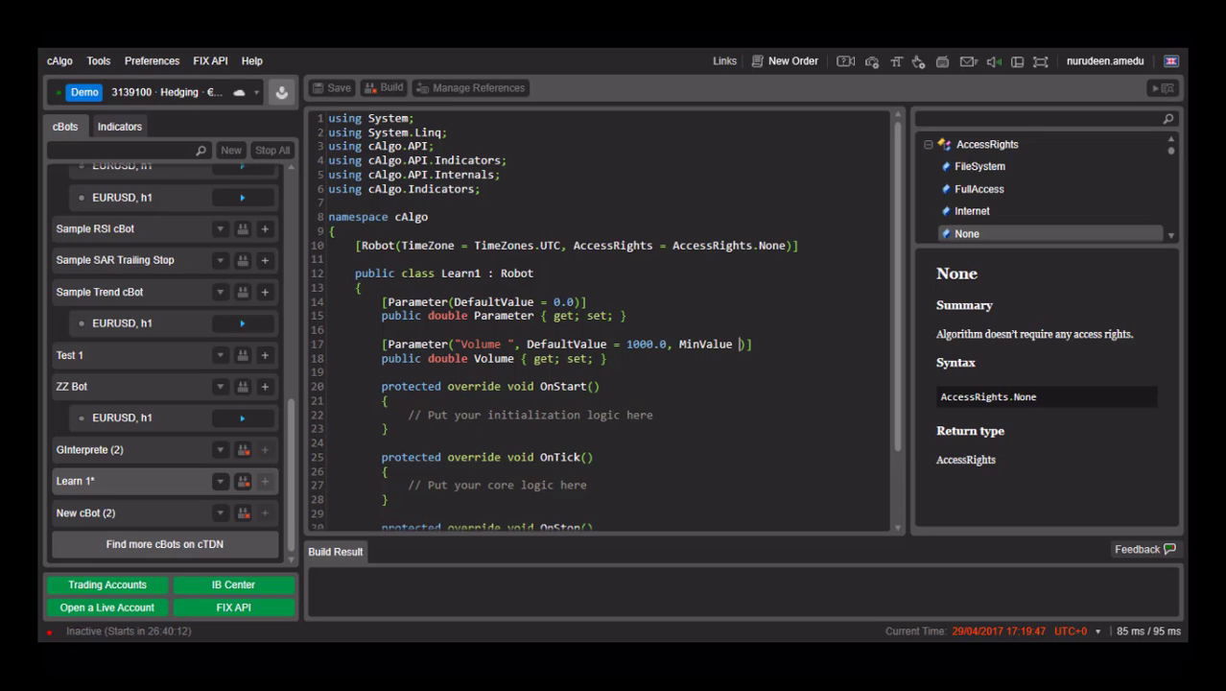
pyautogui.write('10.0,')
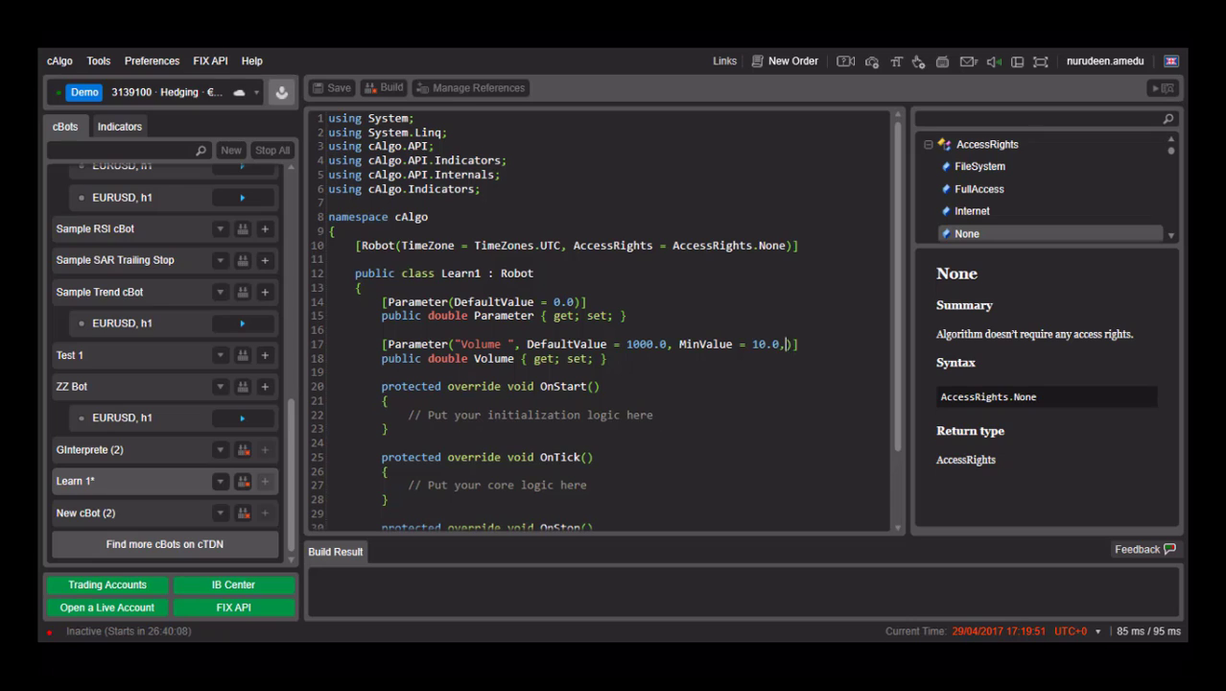
pyautogui.write('MaxValue = 10000')
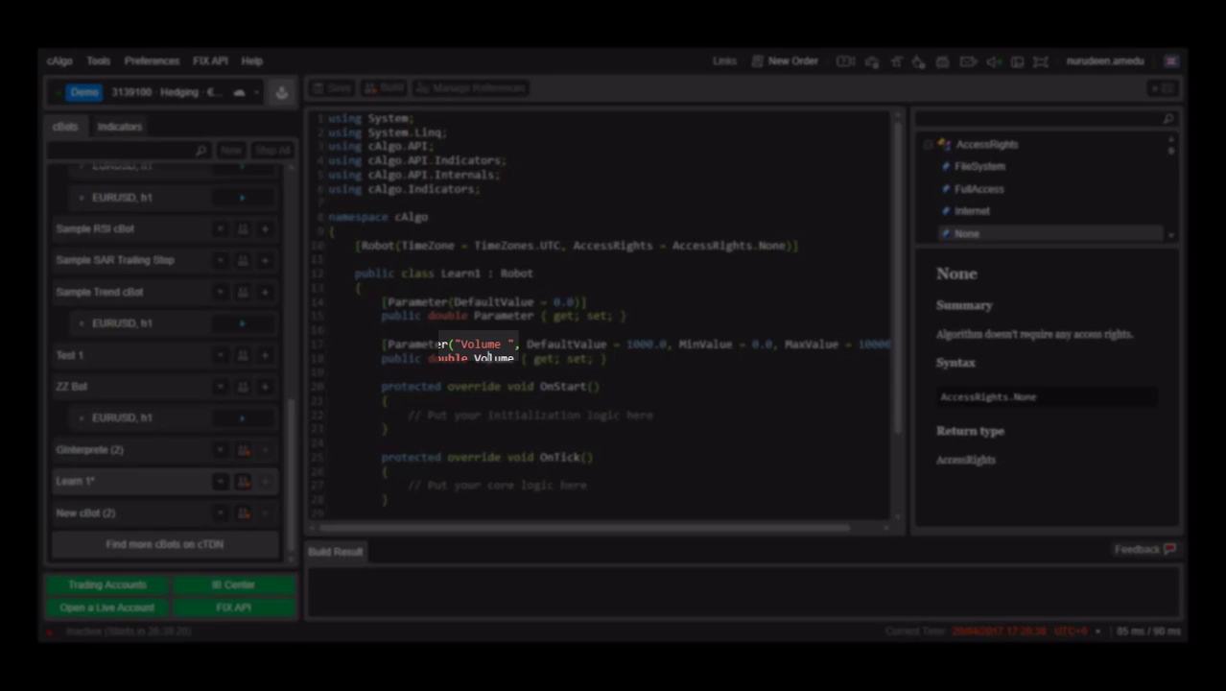
# Step: Replace the "Volume" display name string with "Volume To Set"
pyautogui.doubleClick(493, 358)
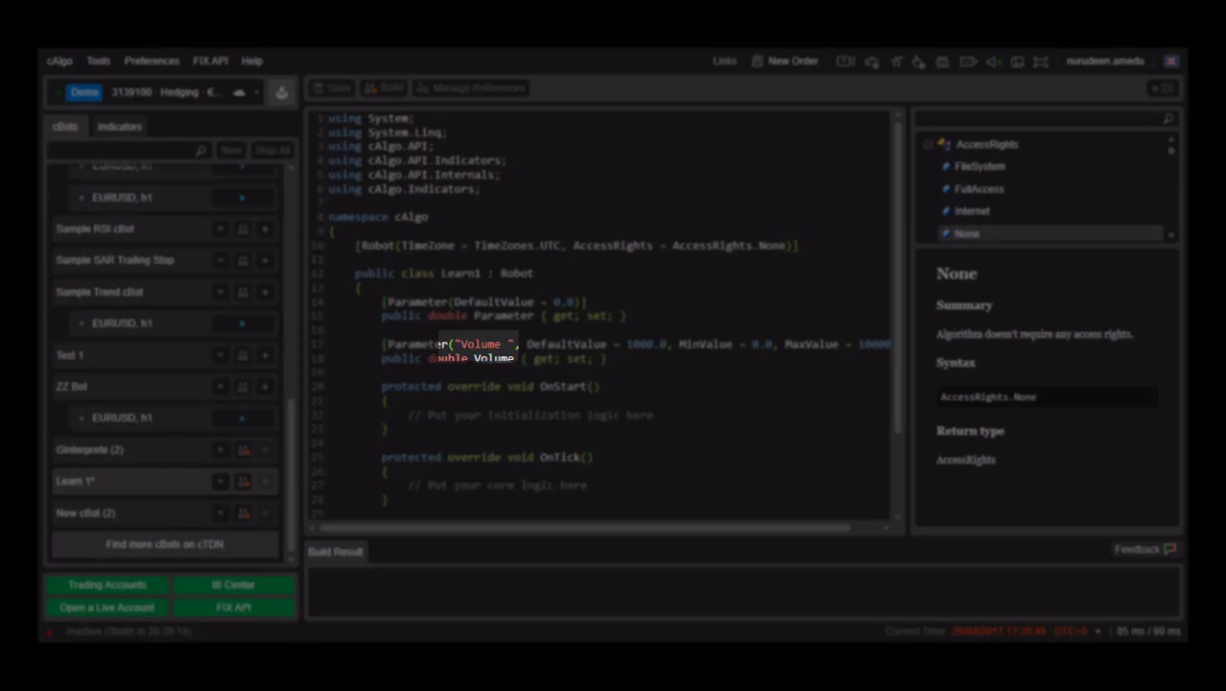
pyautogui.write('1')
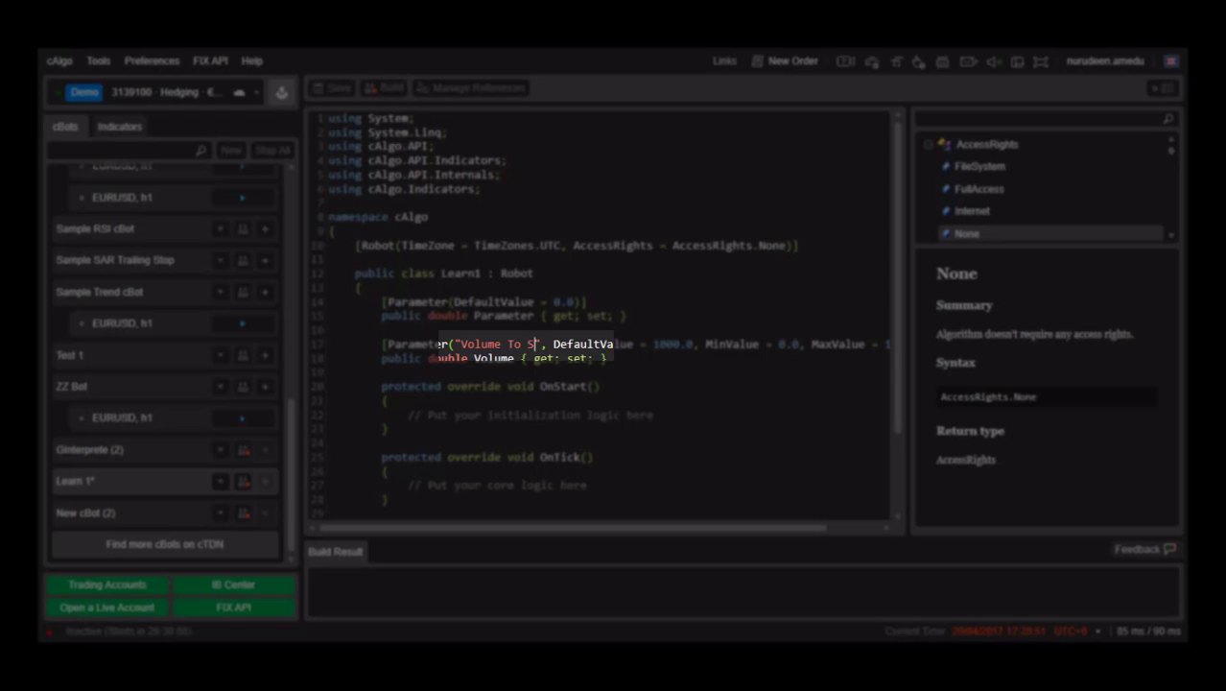
pyautogui.write('et')
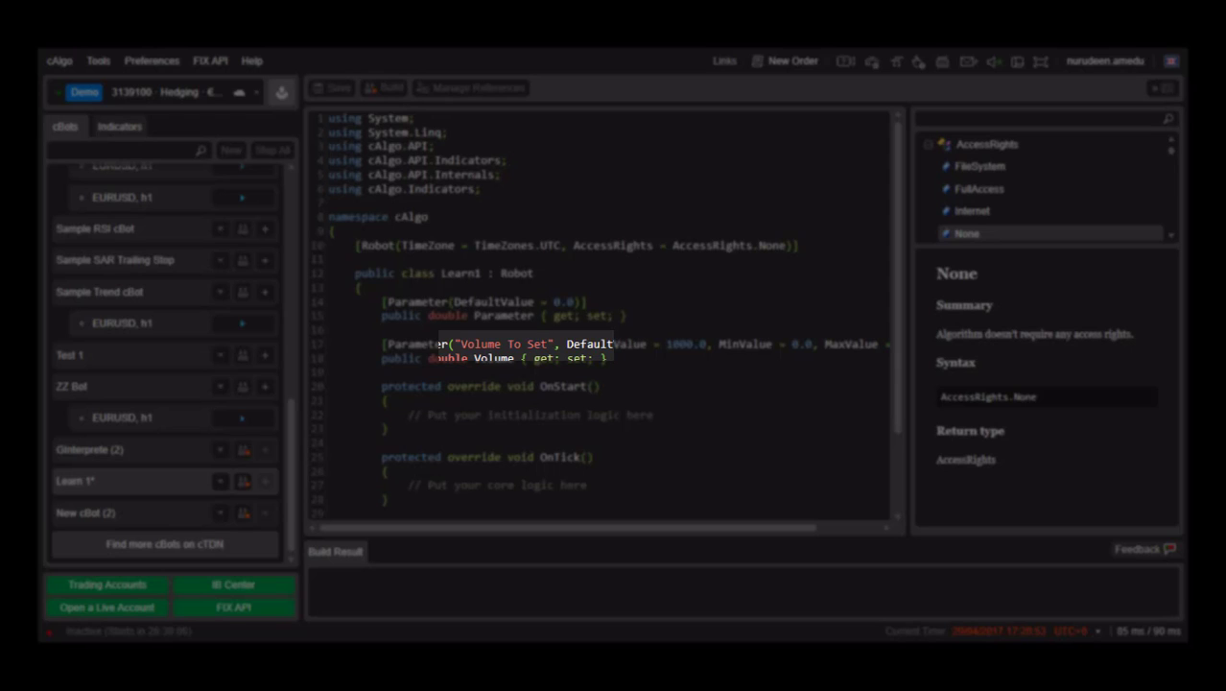
pyautogui.doubleClick(494, 358)
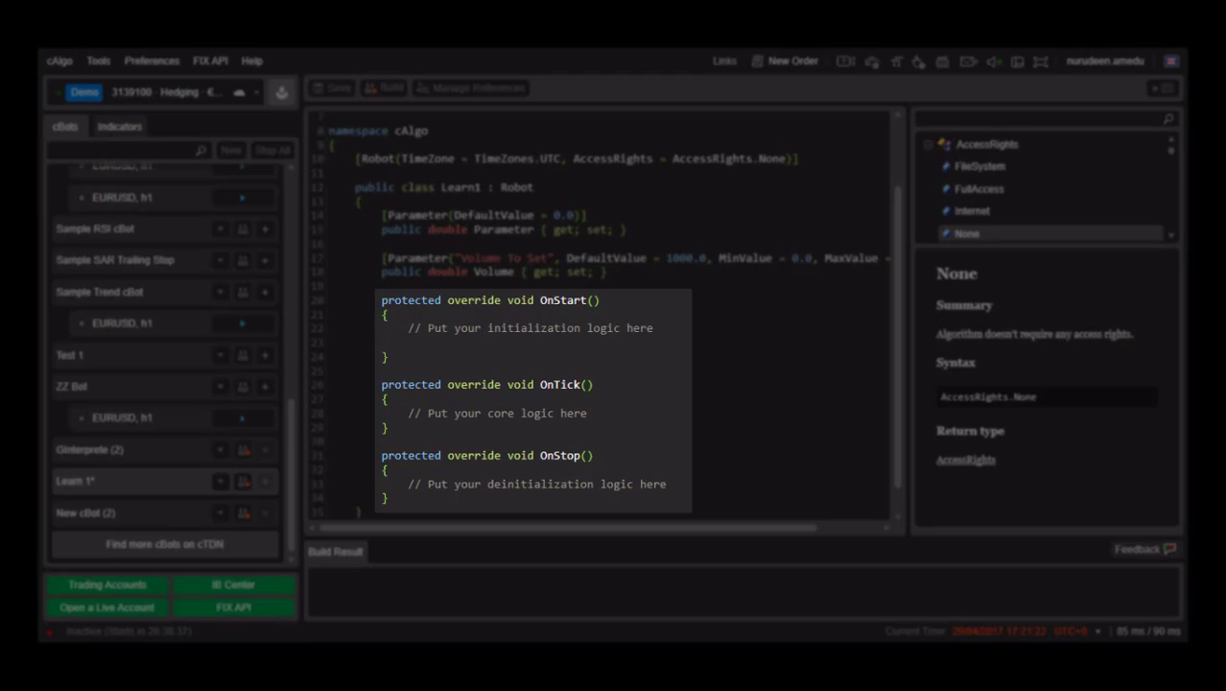
# Step: Add blank code lines below the placeholder comments in OnTick and OnStop
pyautogui.click(589, 412)
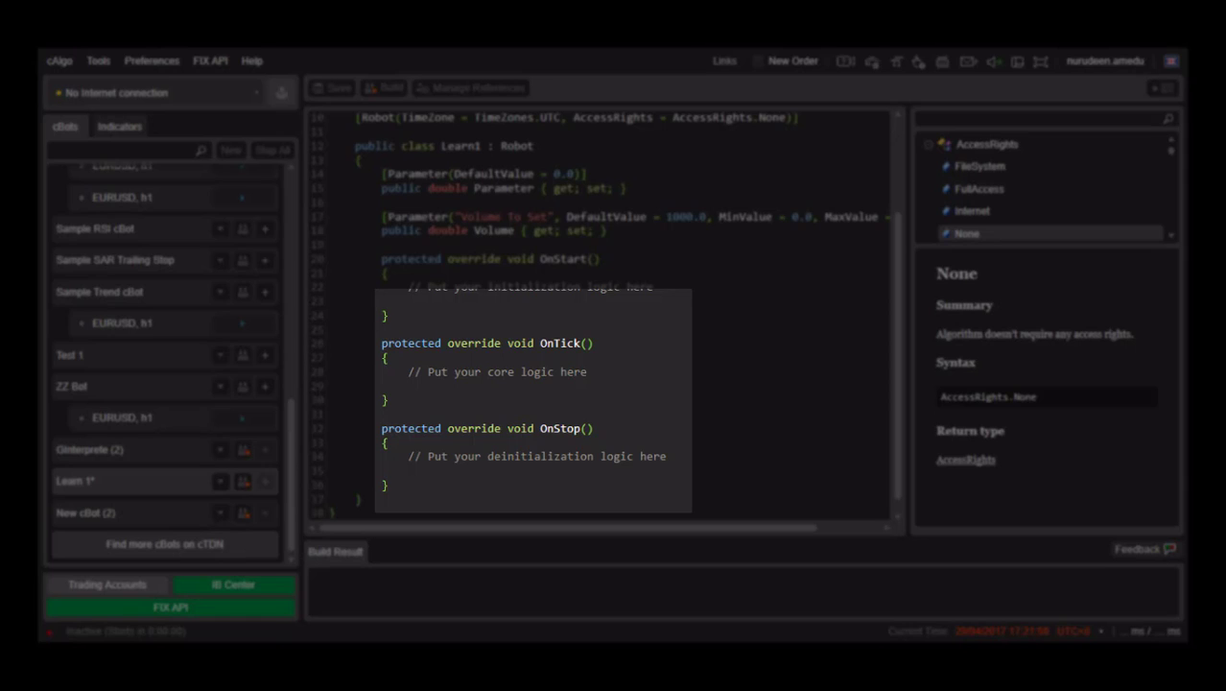
pyautogui.click(408, 386)
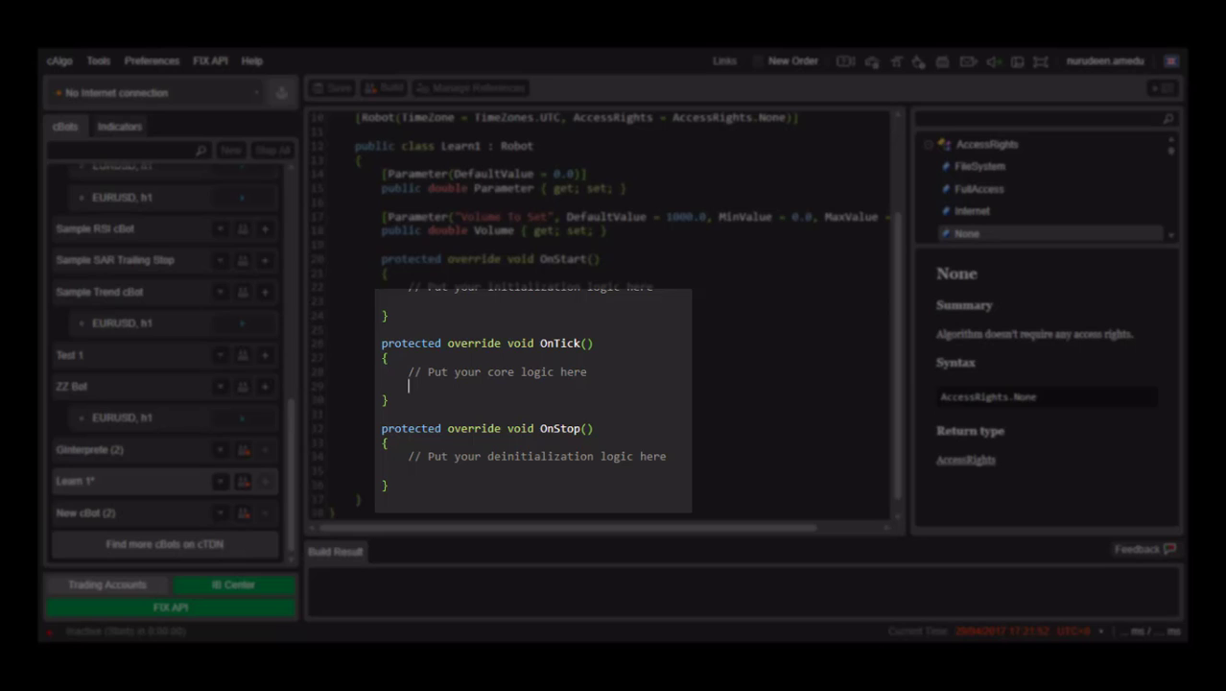